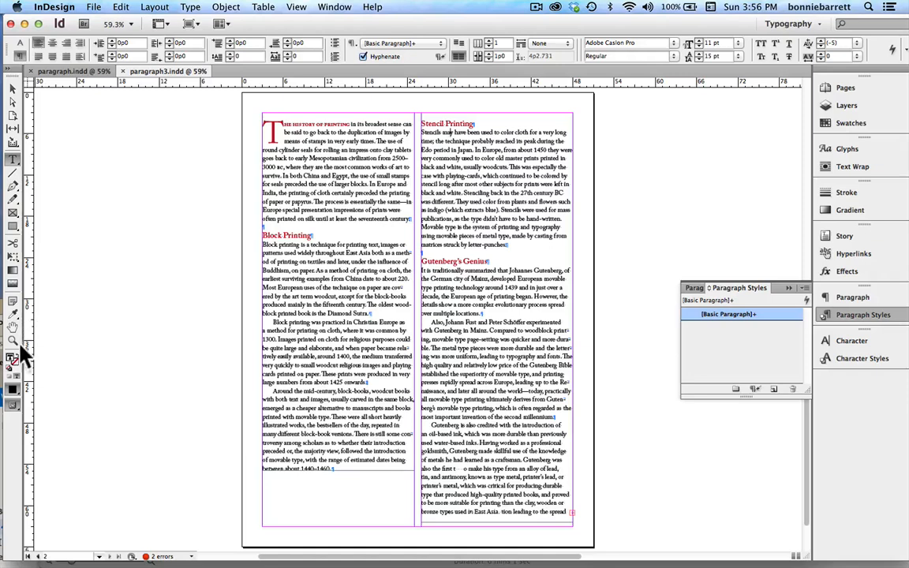
pyautogui.moveTo(14, 339)
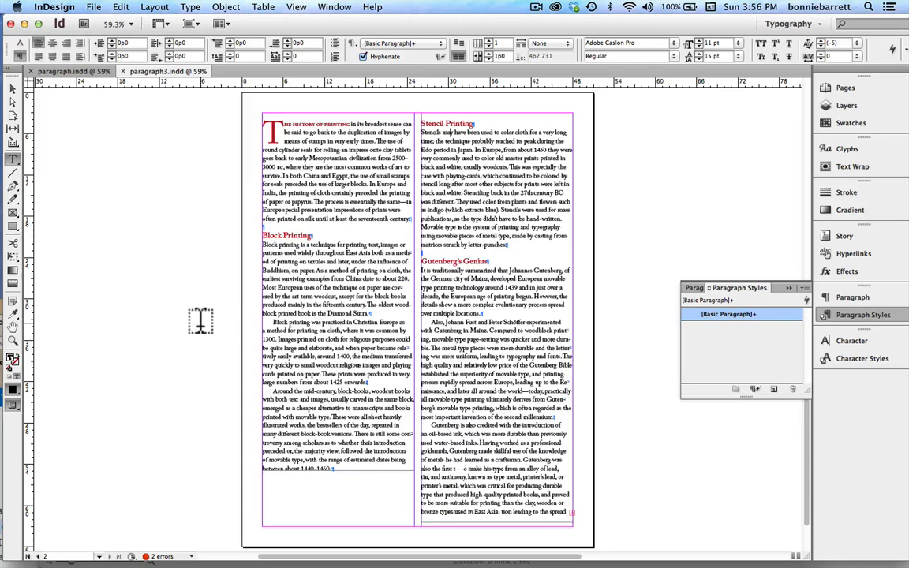
pyautogui.moveTo(148, 264)
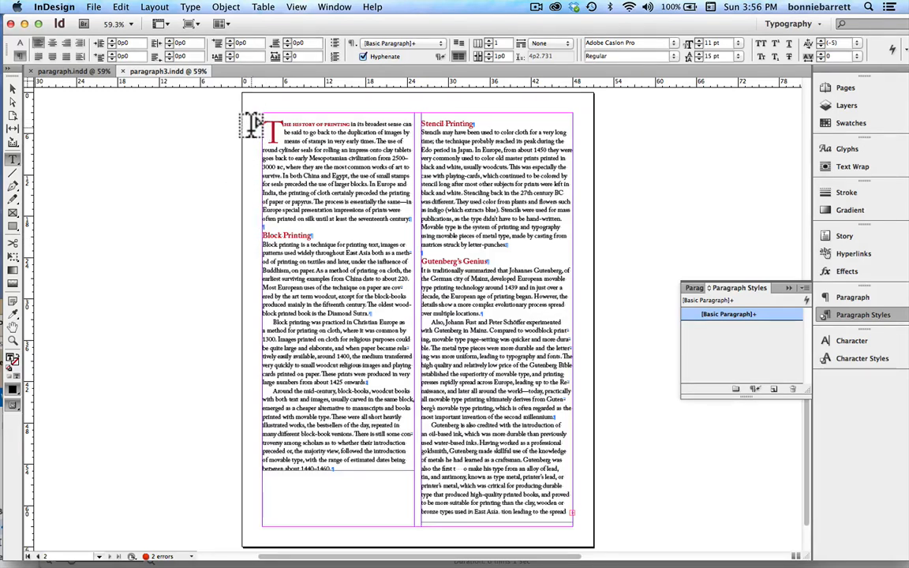
# Step: Remove the first-line indents so the body text reflows into the second column
pyautogui.click(262, 235)
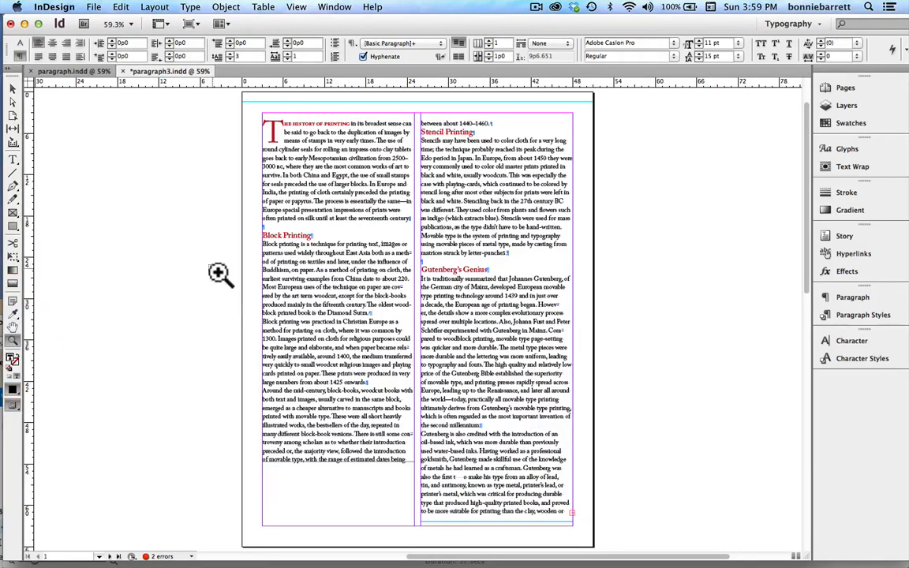
# Step: Zoom in on the first column's Block Printing paragraphs to see the baseline grid
pyautogui.click(220, 275)
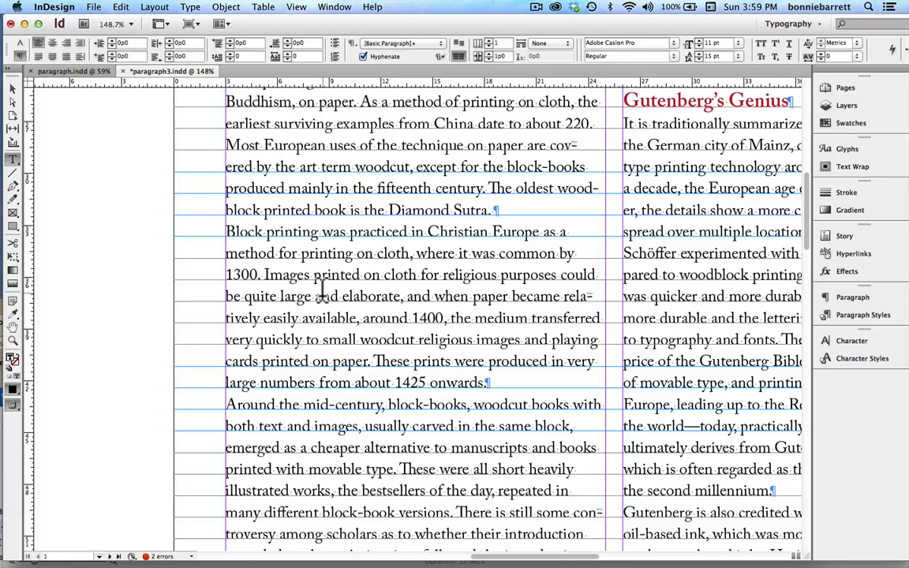
pyautogui.click(237, 231)
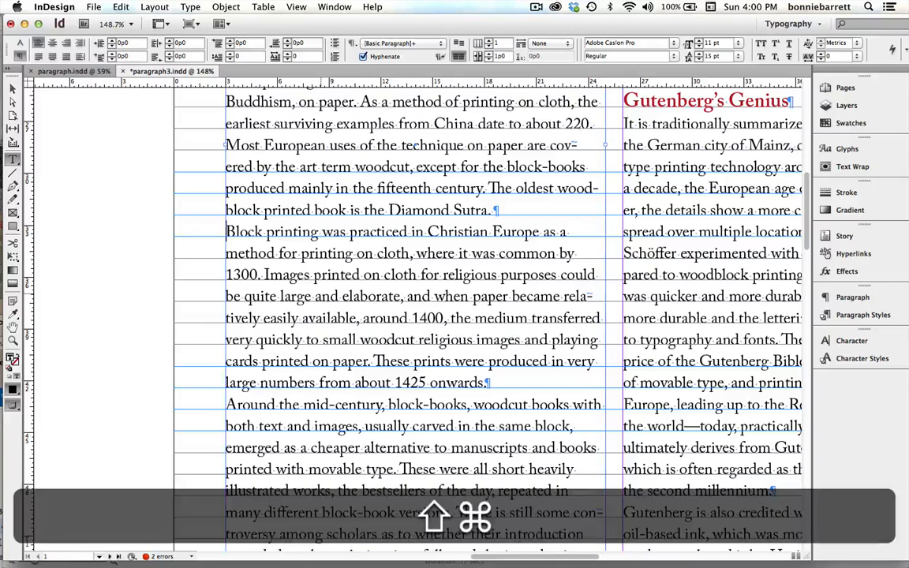
# Step: Create a paragraph style named 'text no indent' and review its Adobe Caslon Pro 11/15 formats
pyautogui.click(862, 315)
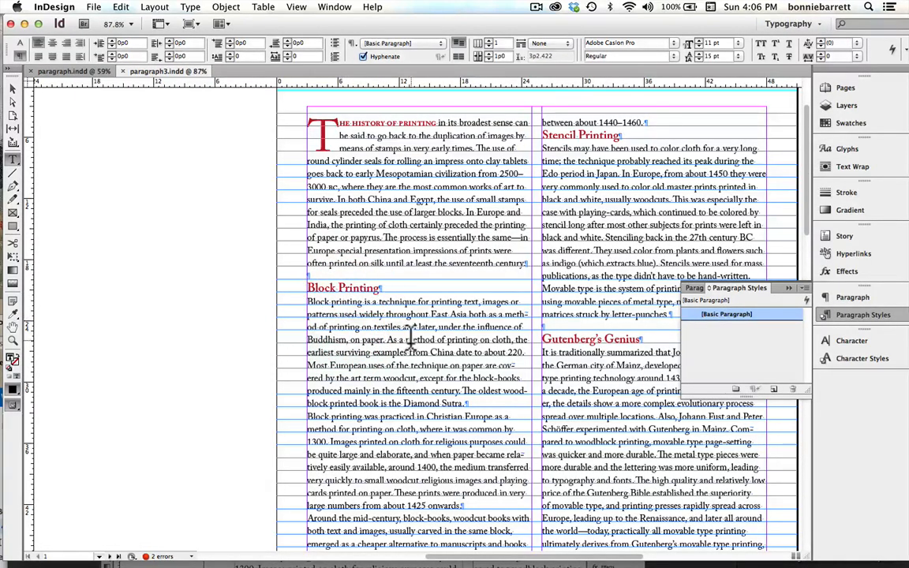
pyautogui.click(805, 288)
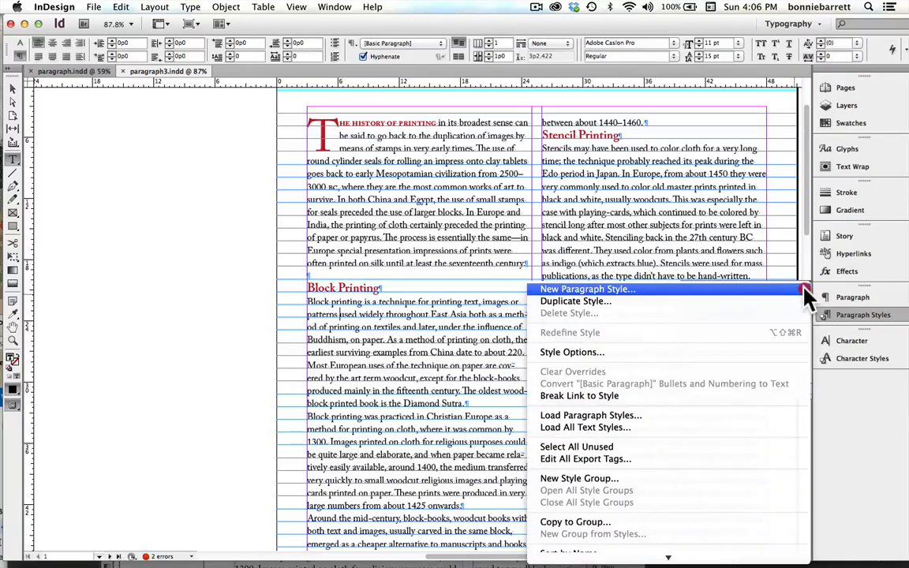
pyautogui.click(587, 289)
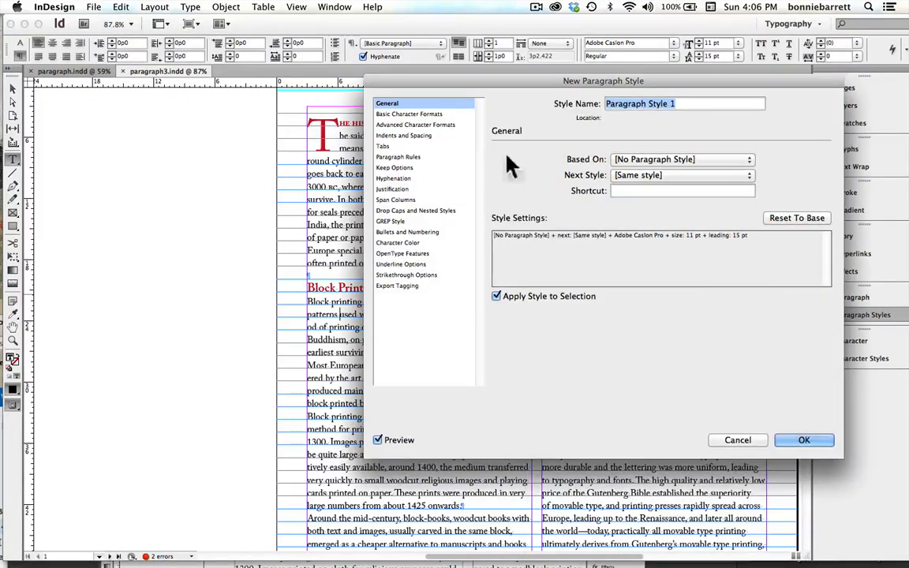
pyautogui.moveTo(647, 131)
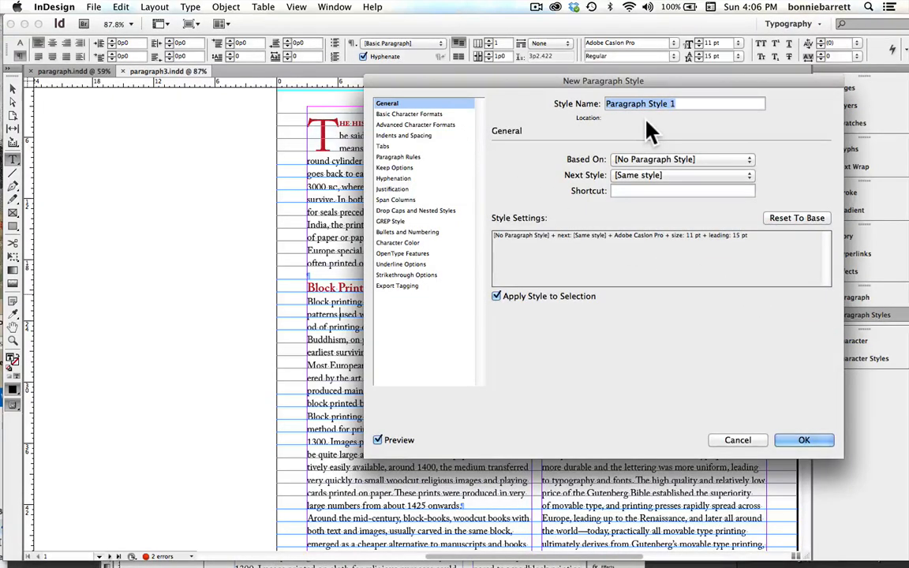
pyautogui.write('text')
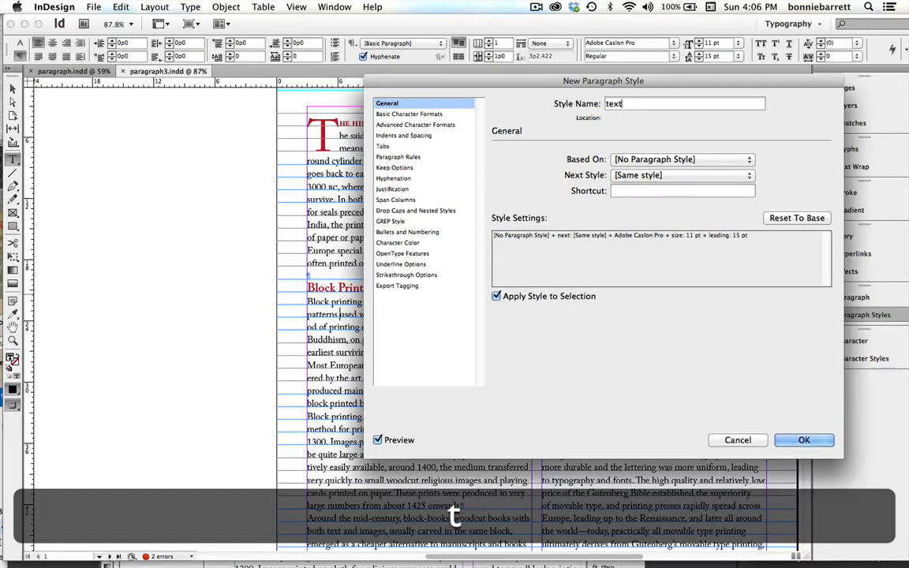
pyautogui.write('no')
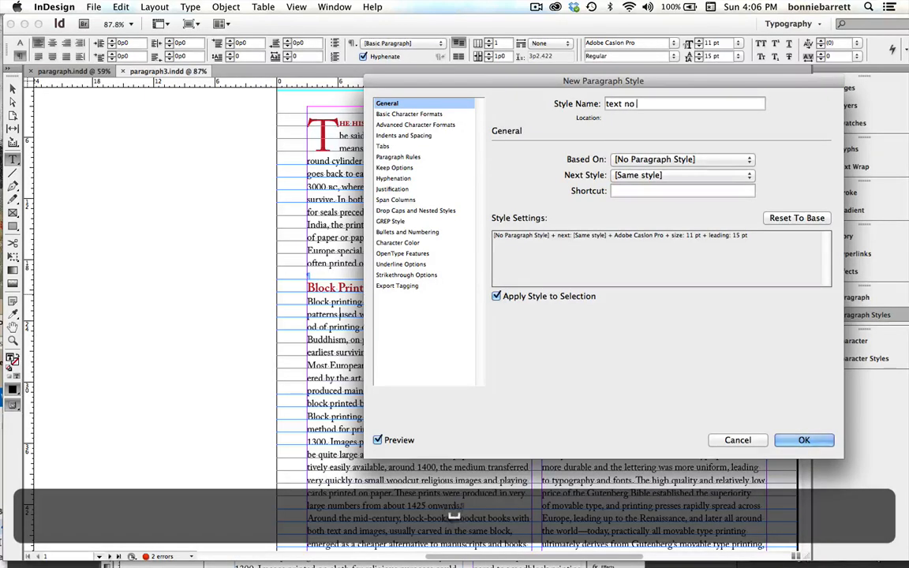
pyautogui.write('indent')
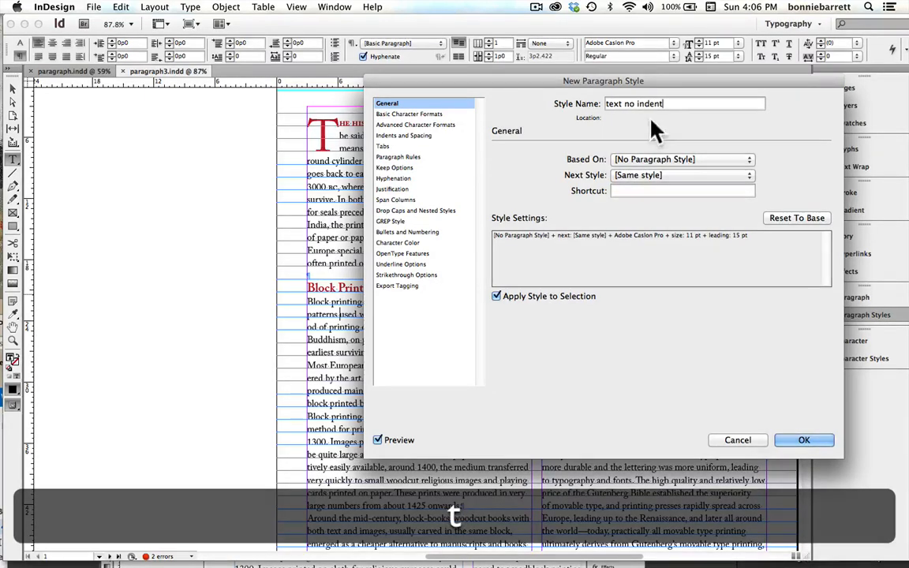
pyautogui.moveTo(489, 307)
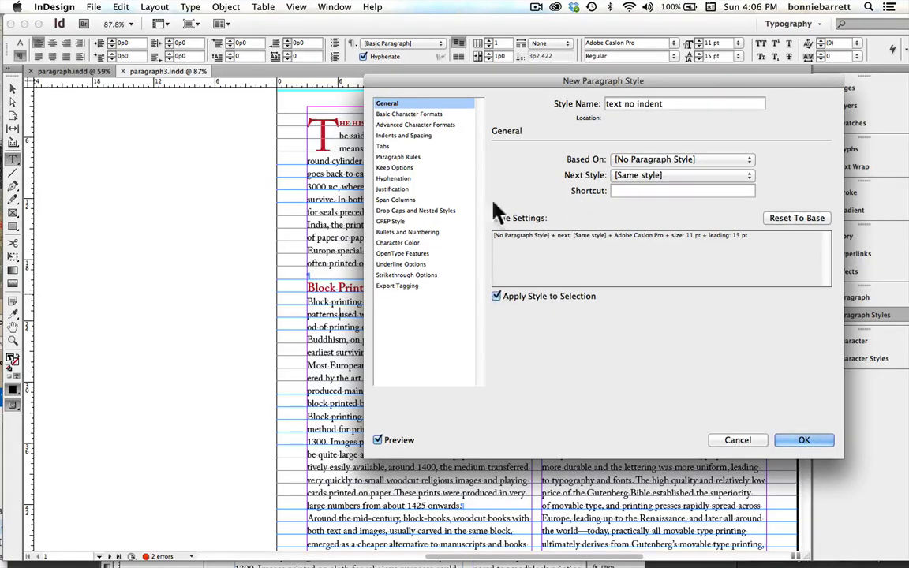
pyautogui.click(411, 113)
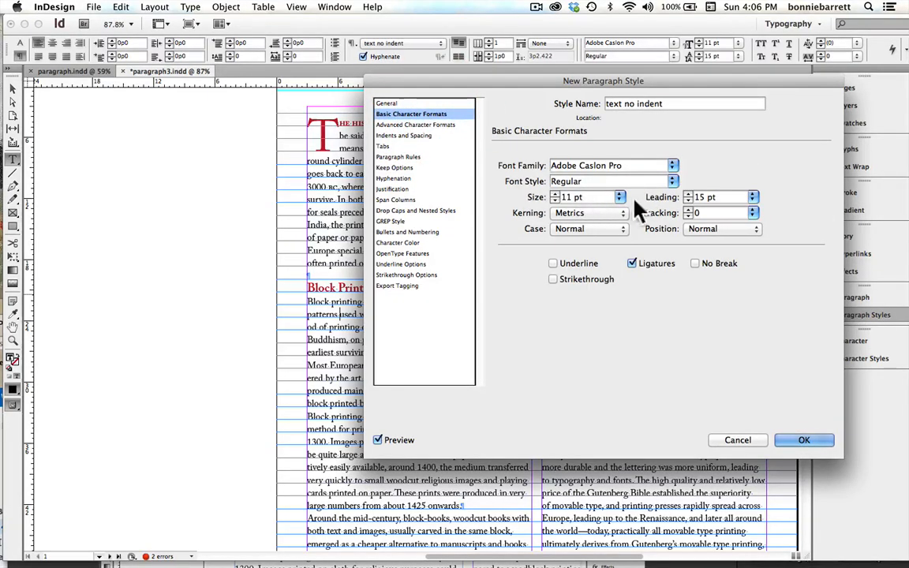
pyautogui.moveTo(780, 323)
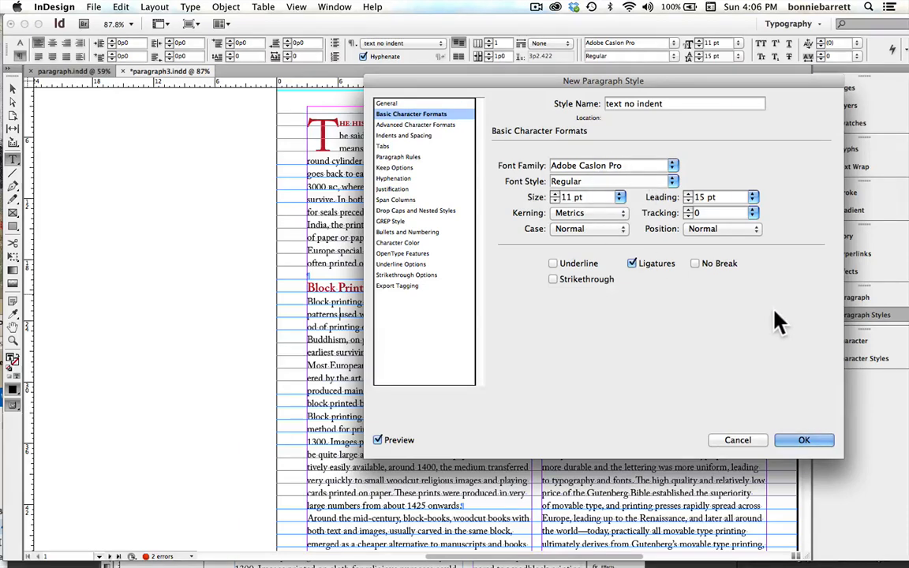
pyautogui.moveTo(634, 215)
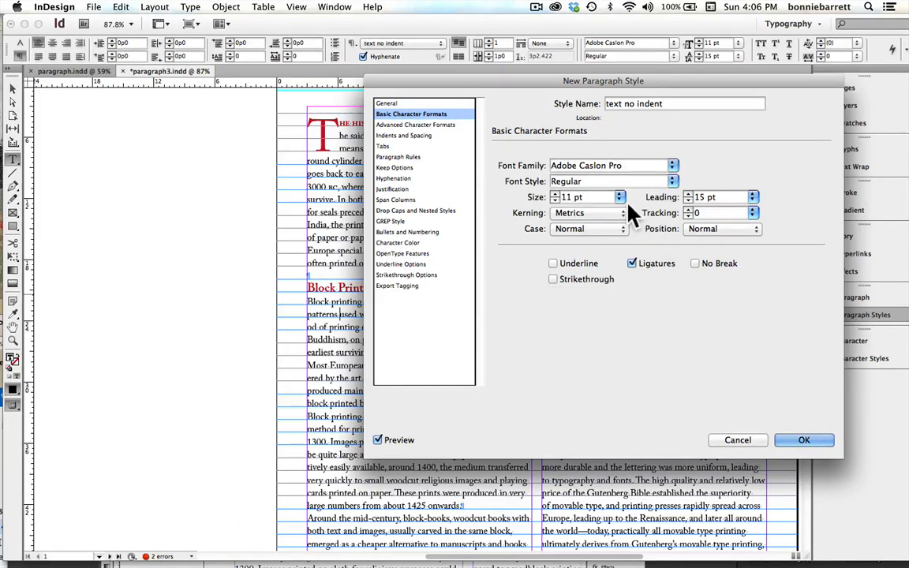
pyautogui.moveTo(738, 237)
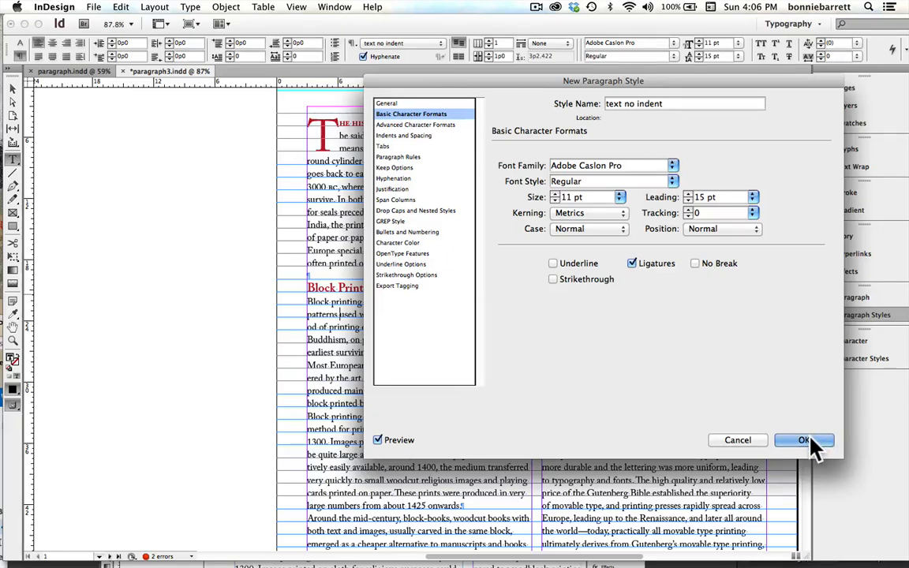
# Step: Confirm 'text no indent' and start a 'text indent' style based on it
pyautogui.click(804, 440)
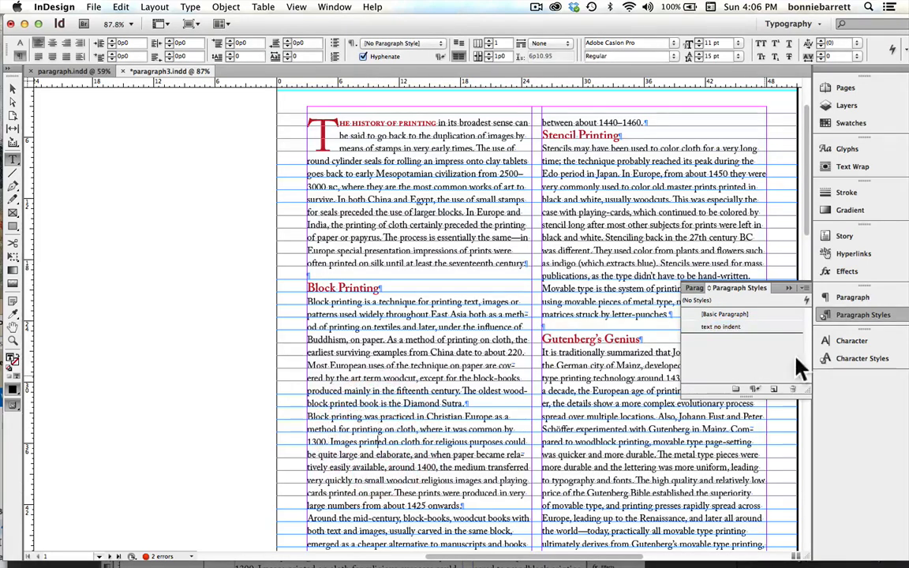
pyautogui.click(804, 288)
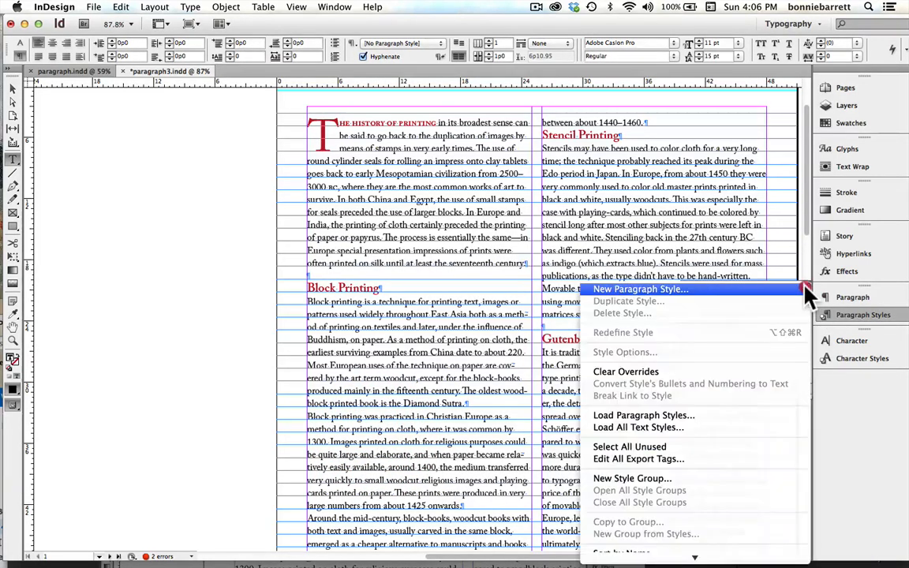
pyautogui.click(641, 288)
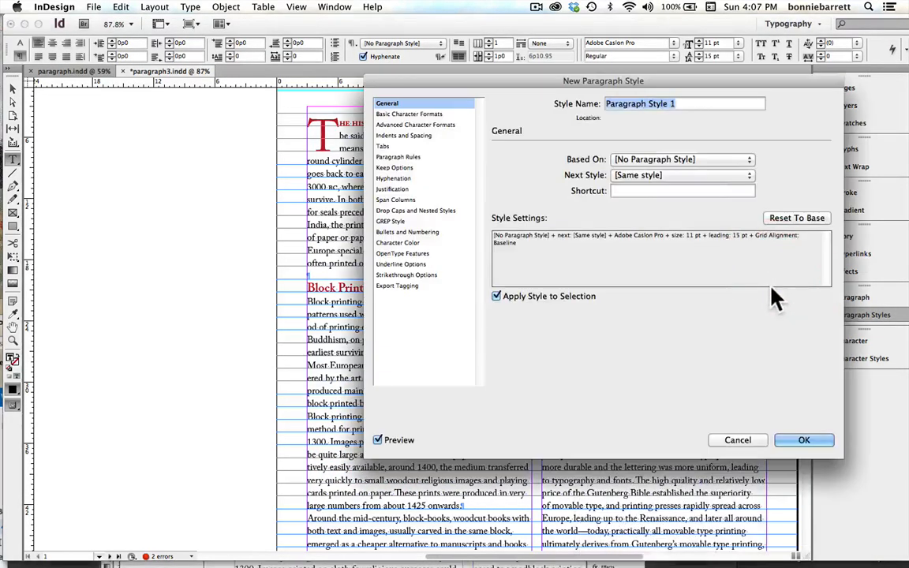
pyautogui.moveTo(659, 165)
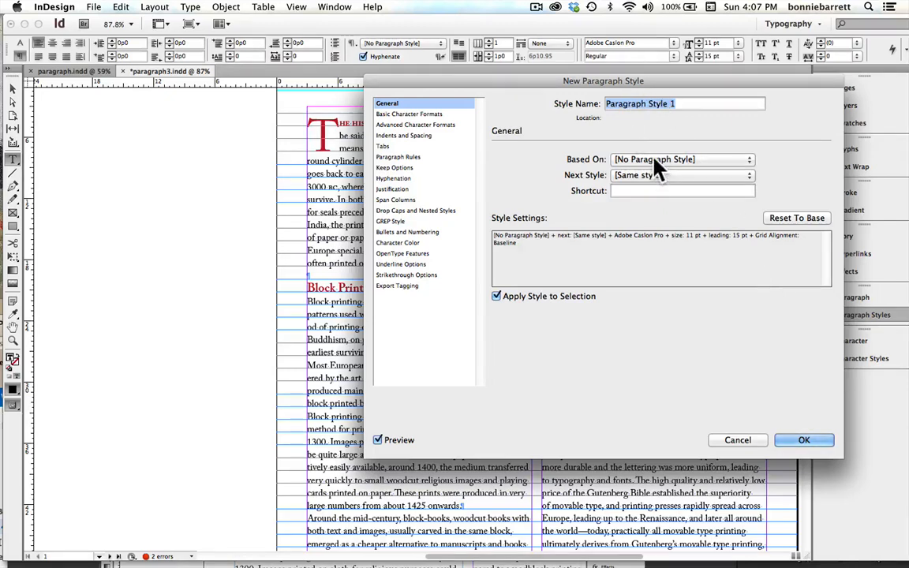
pyautogui.click(747, 158)
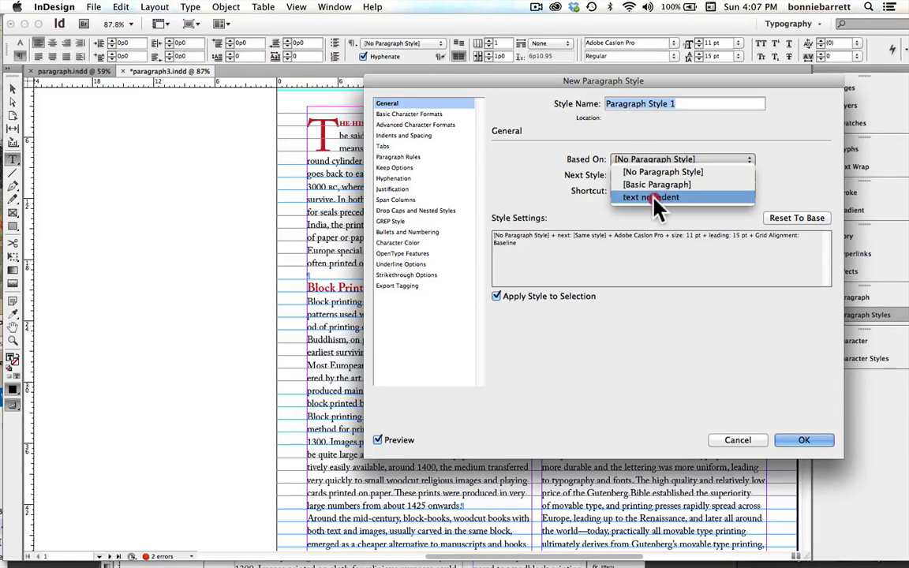
pyautogui.click(651, 198)
pyautogui.write('text ind')
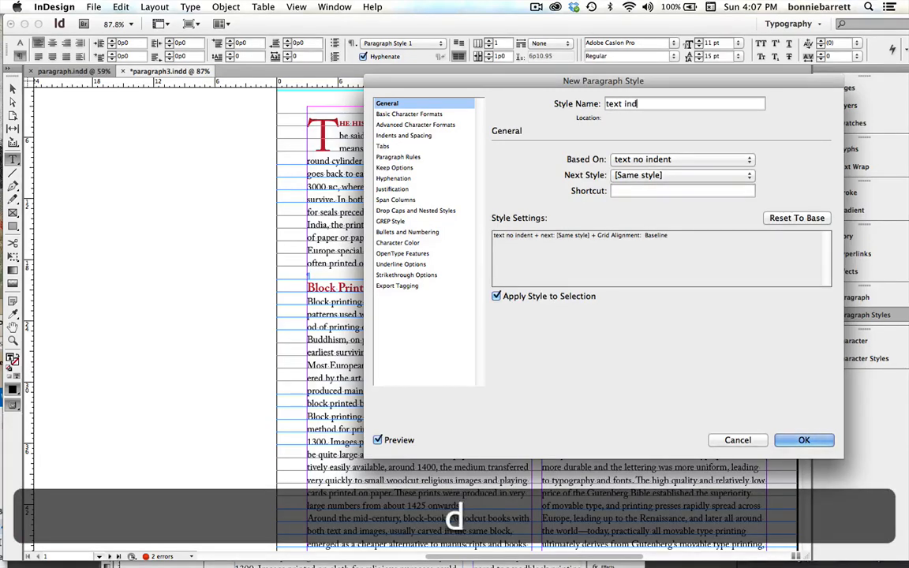
pyautogui.write('ent')
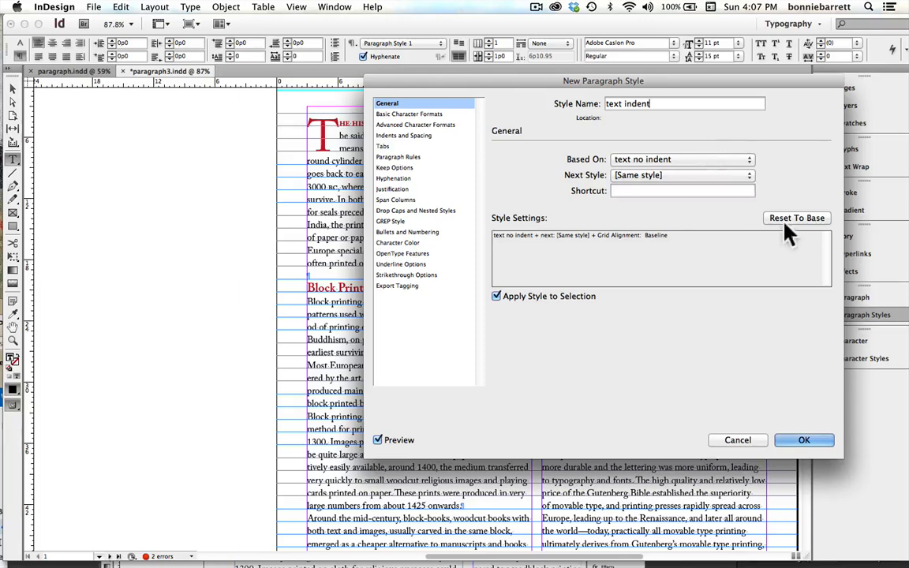
pyautogui.moveTo(422, 146)
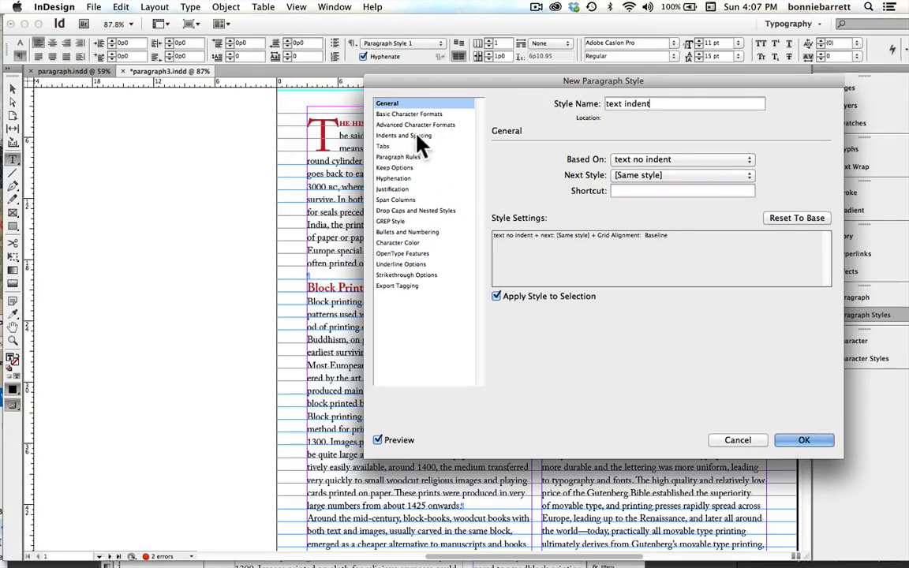
# Step: Give the 'text indent' style a 1p5 first-line indent, then return to General
pyautogui.click(404, 135)
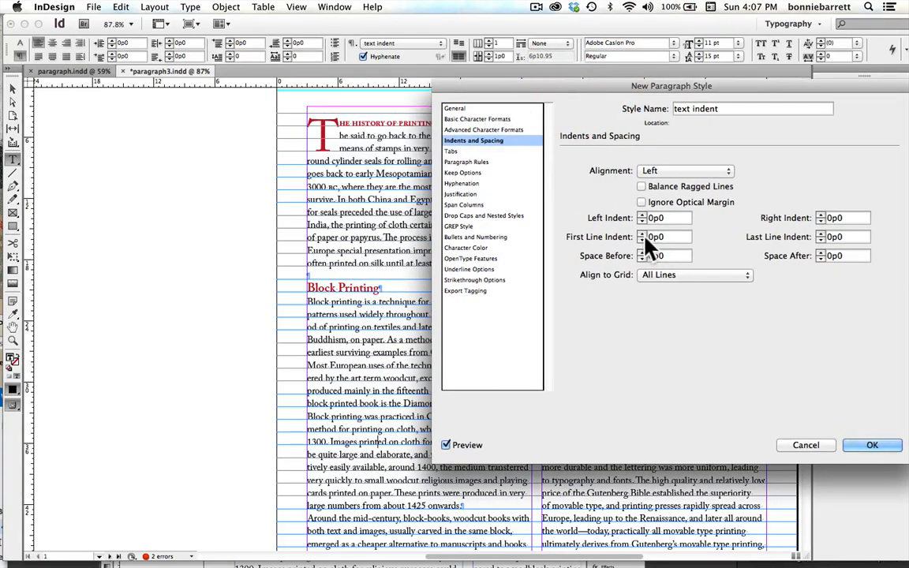
pyautogui.moveTo(651, 248)
pyautogui.write('1p5')
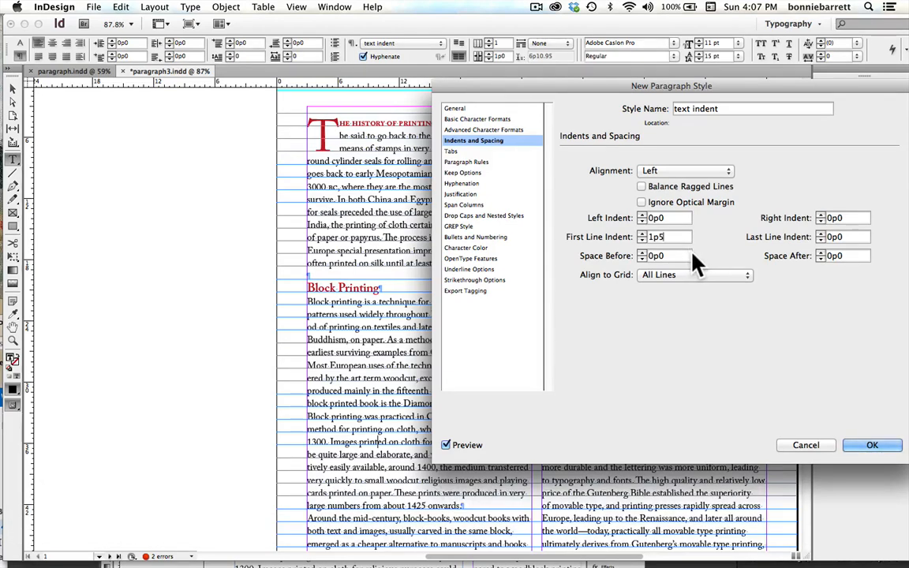
pyautogui.moveTo(789, 374)
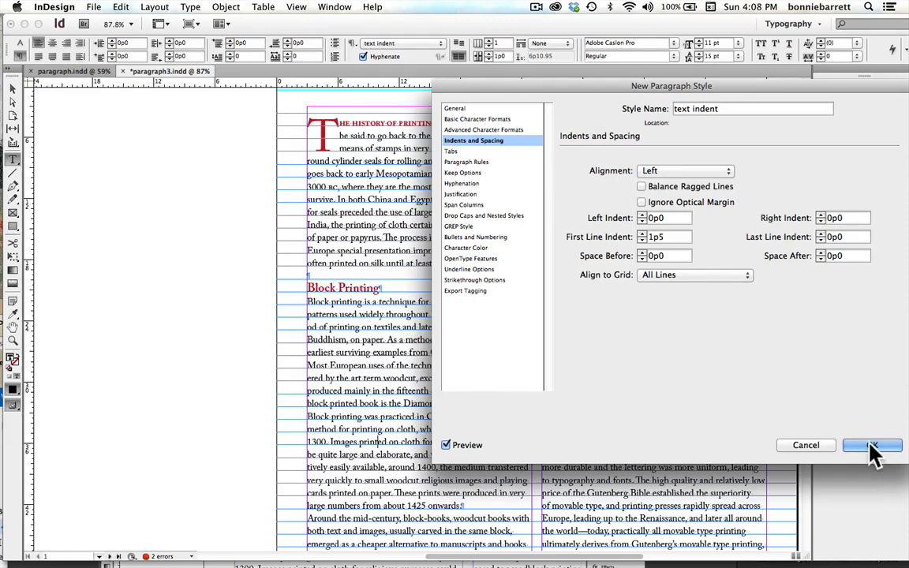
pyautogui.click(454, 108)
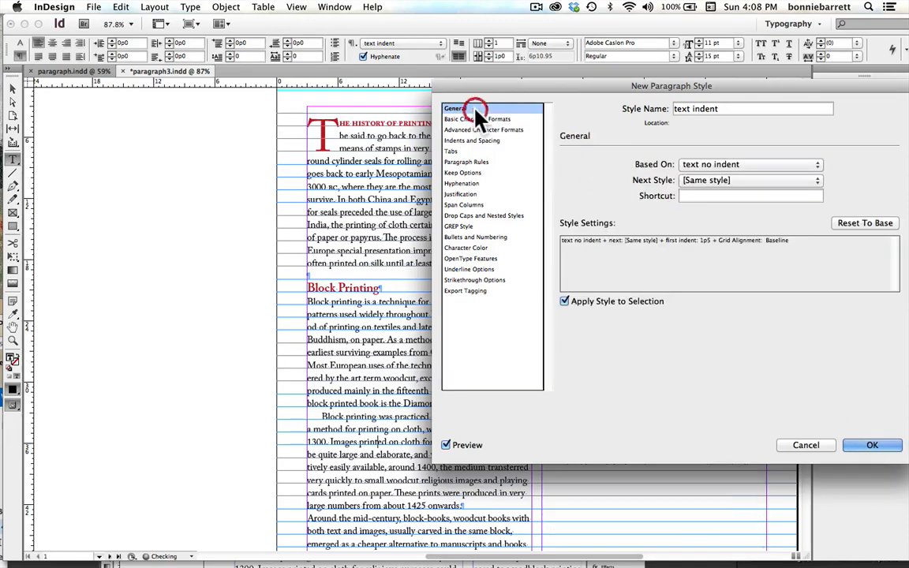